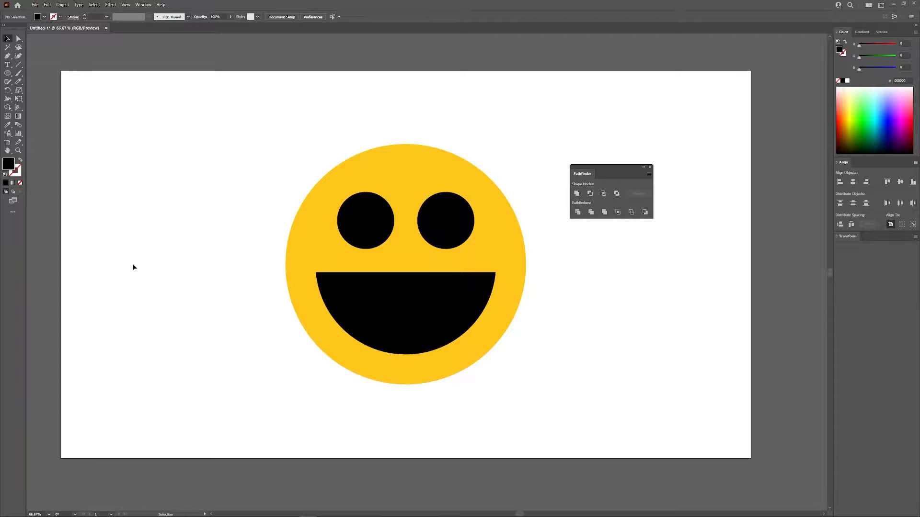
mouse_move(369, 219)
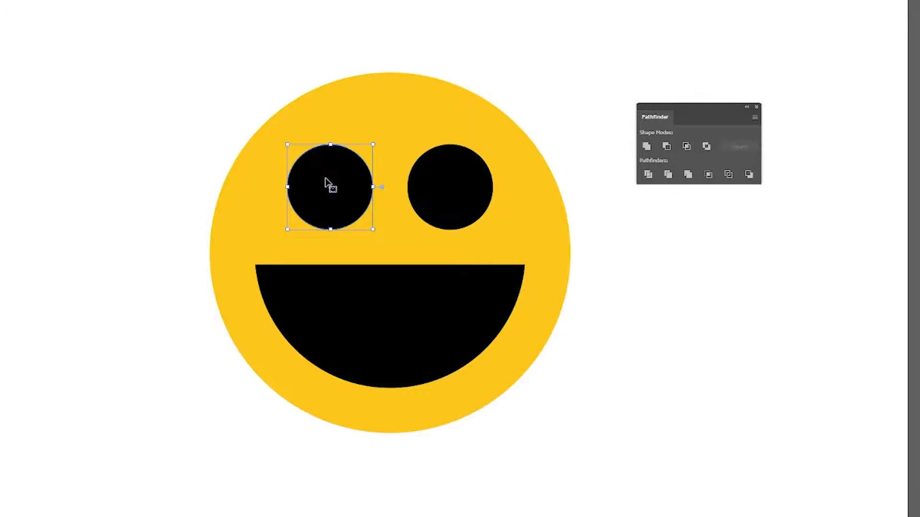
- Bring the left eye circle above the face and select both, with Pathfinder ready
right_click(328, 173)
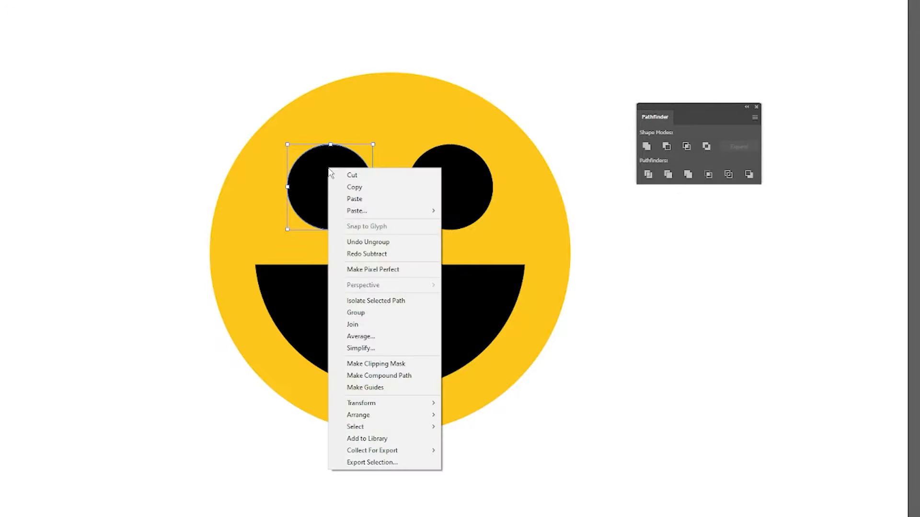
mouse_move(358, 414)
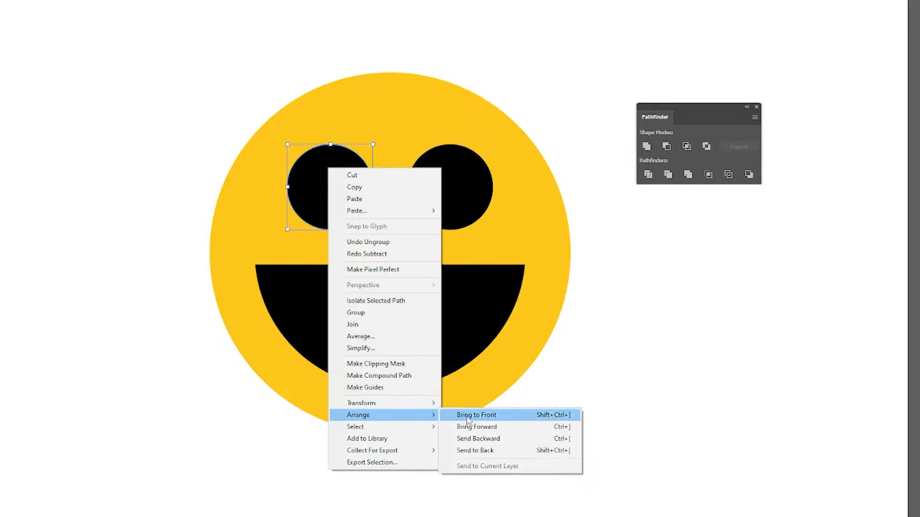
left_click(476, 415)
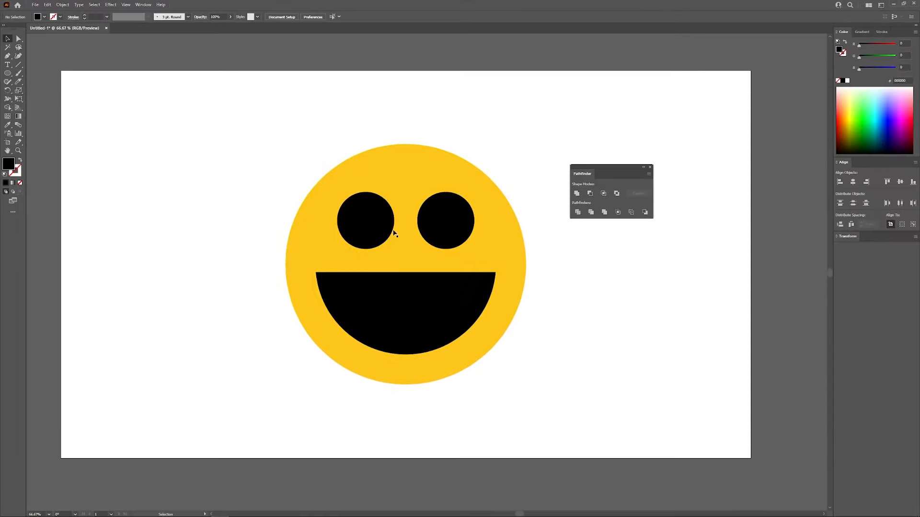
mouse_move(376, 214)
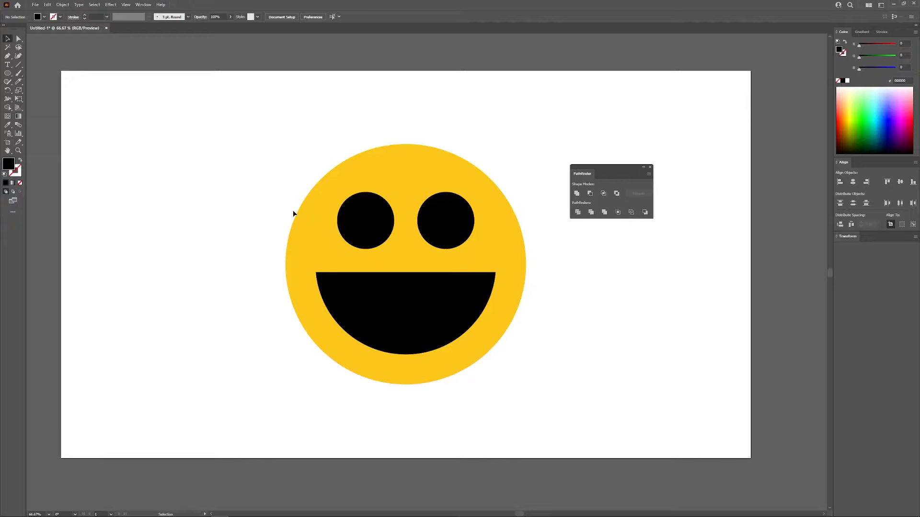
left_click(365, 220)
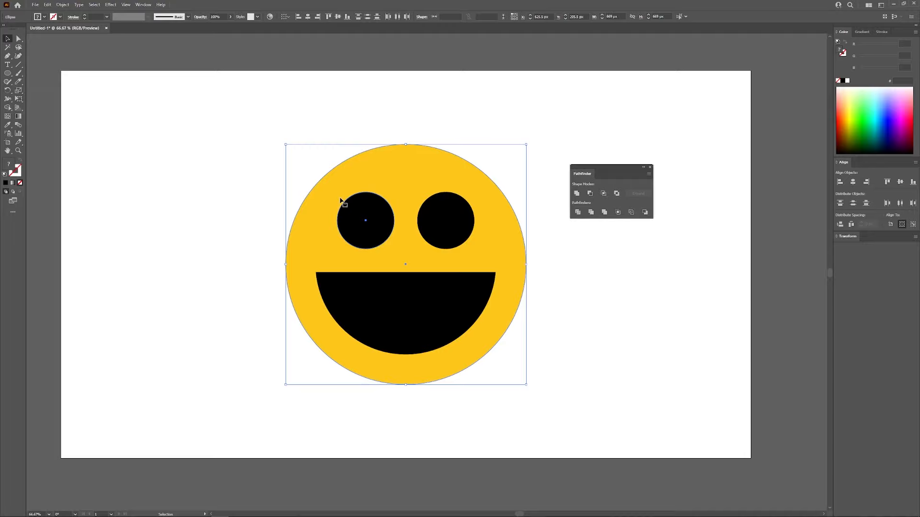
mouse_move(606, 164)
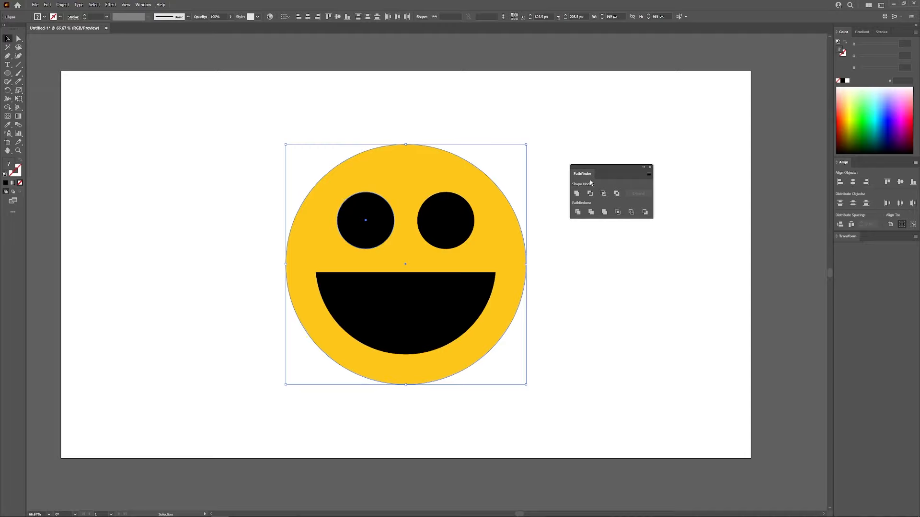
left_click(142, 5)
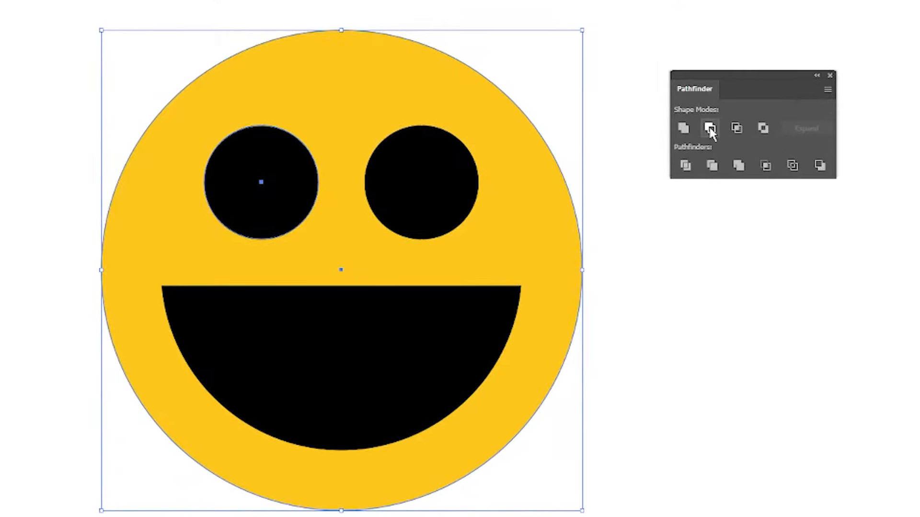
mouse_move(710, 128)
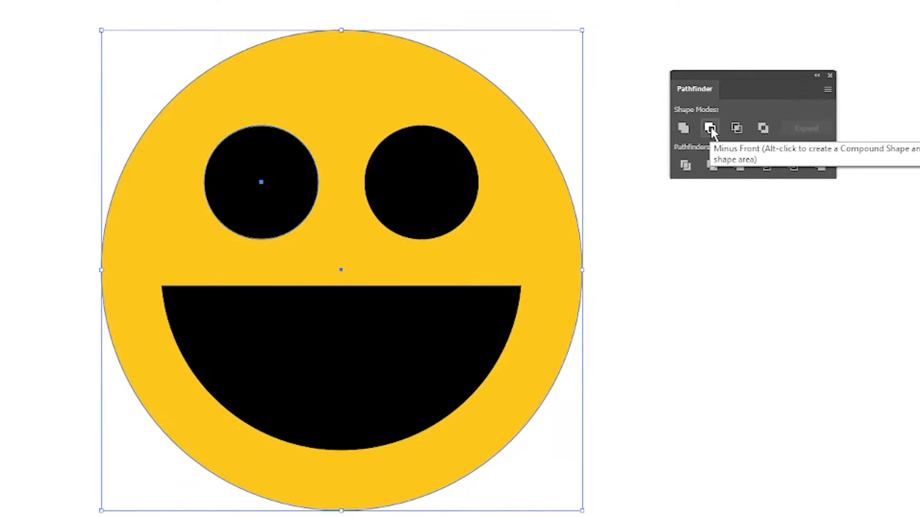
- Apply Minus Front twice so the left and right eyes become transparent holes in the face
left_click(711, 128)
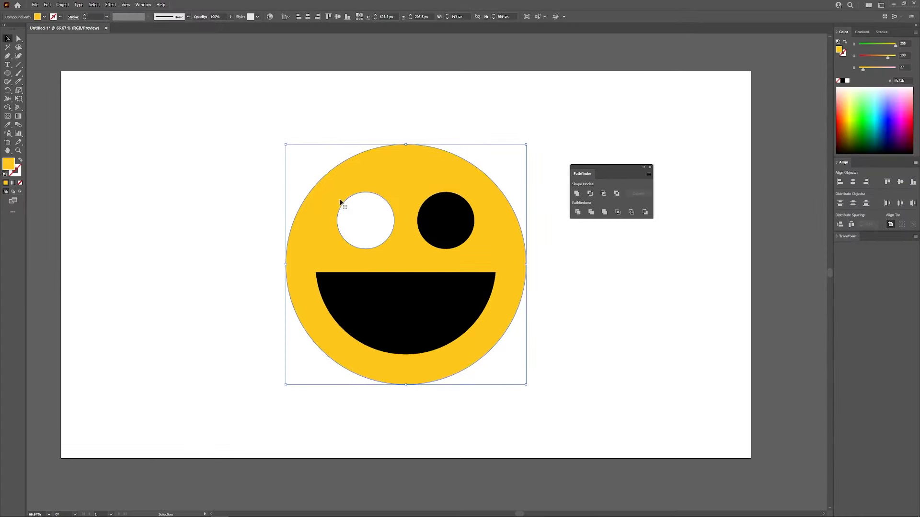
mouse_move(376, 213)
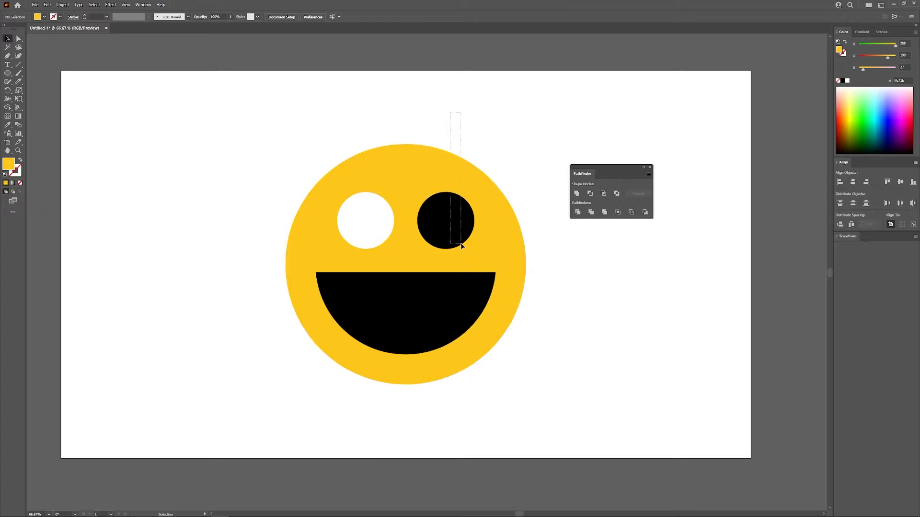
left_click(589, 193)
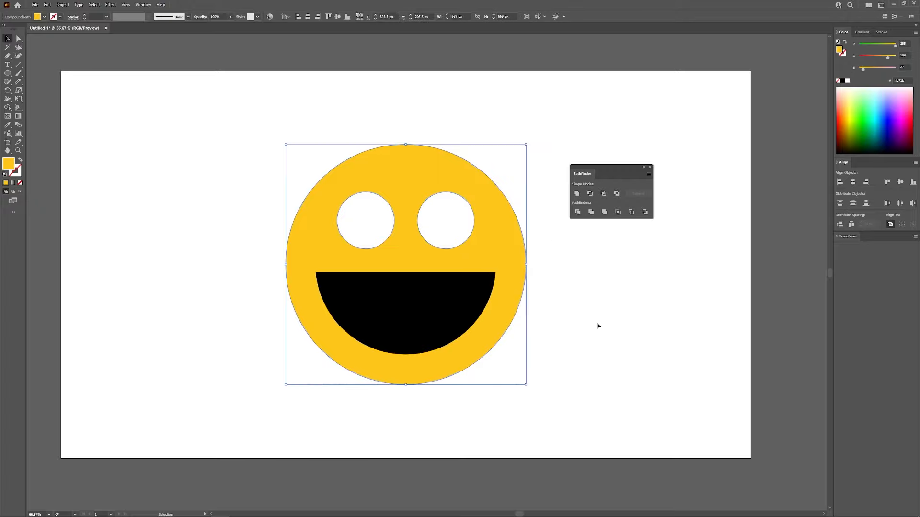